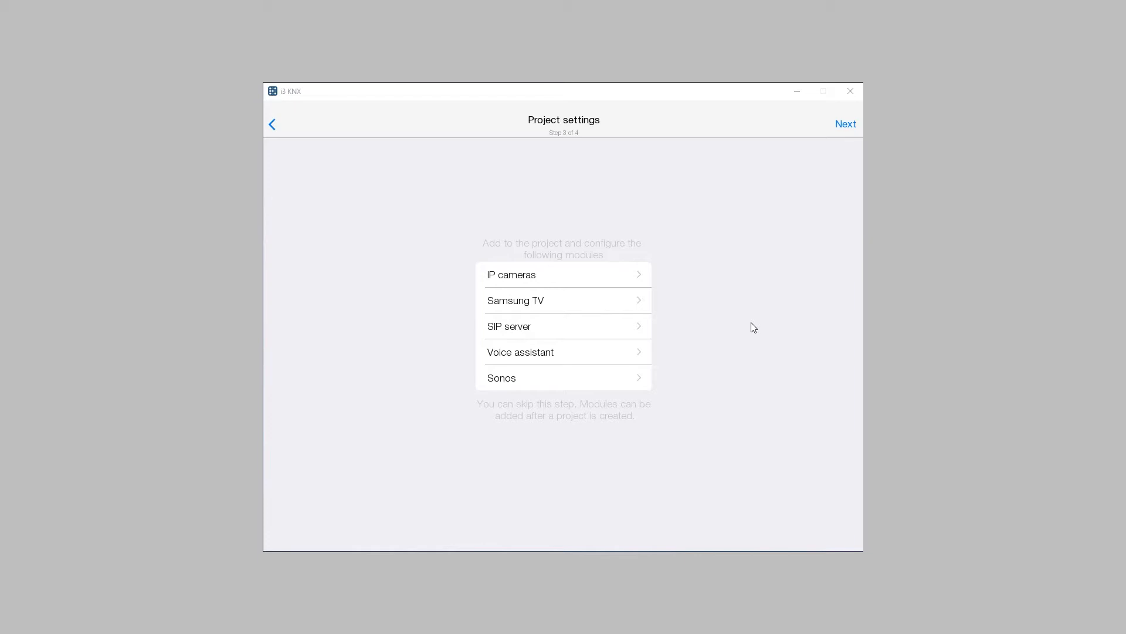
mouse_move(627, 320)
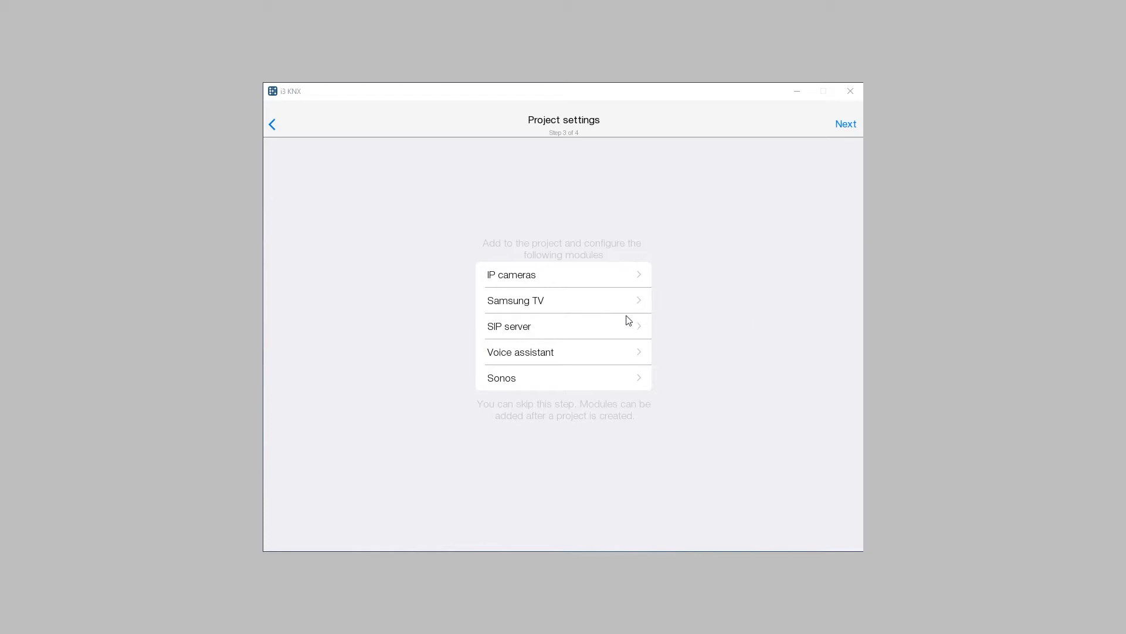
Step: Select the SIP server module to bring up its Host entry prompt
click(509, 325)
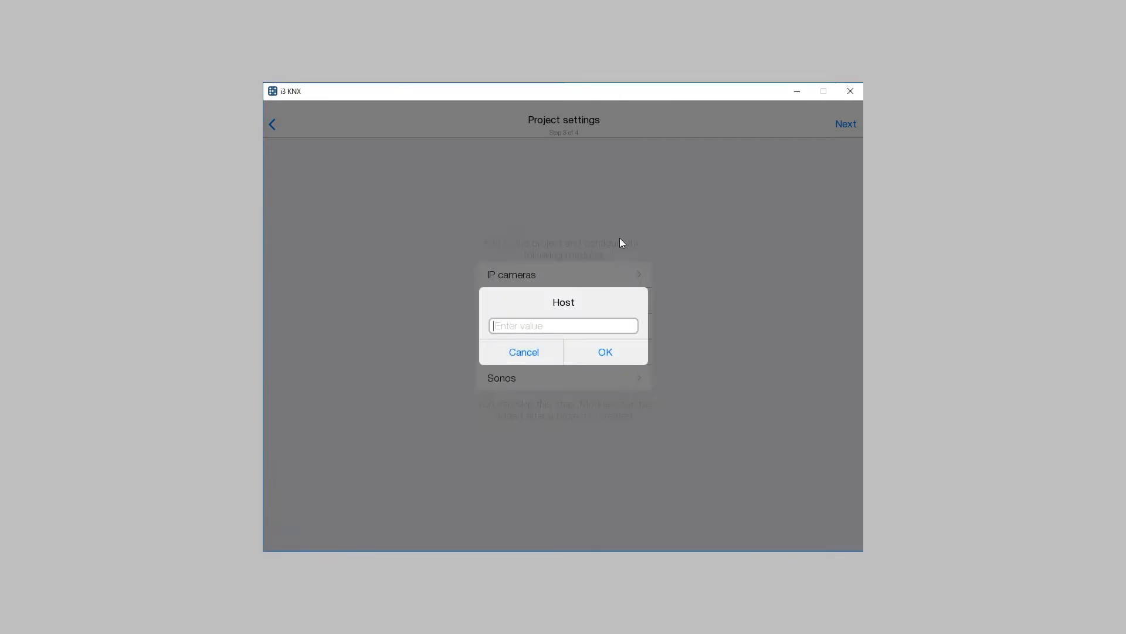
Step: Configure the SIP server with host 192.168.0.35, port 5060 and SIP ID 2002
click(604, 352)
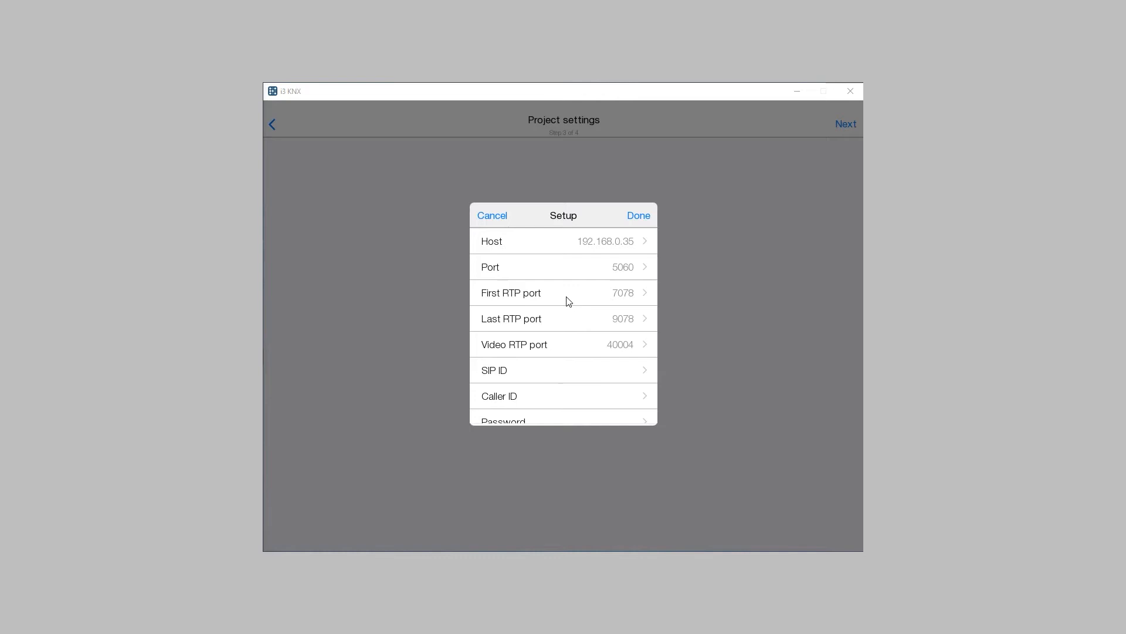
mouse_move(720, 323)
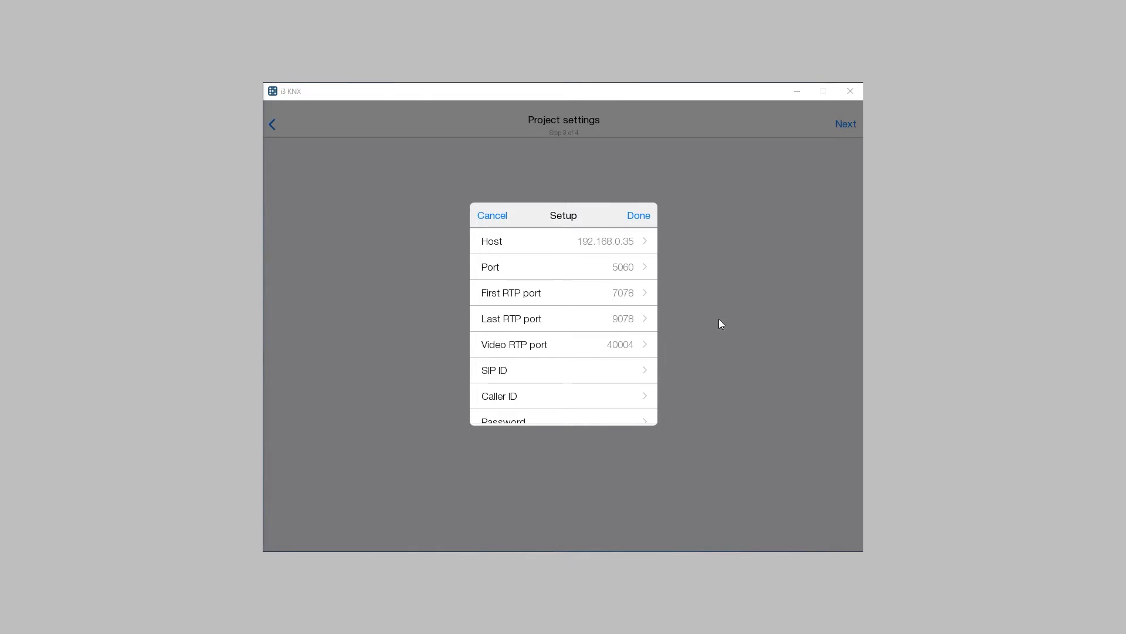
mouse_move(579, 342)
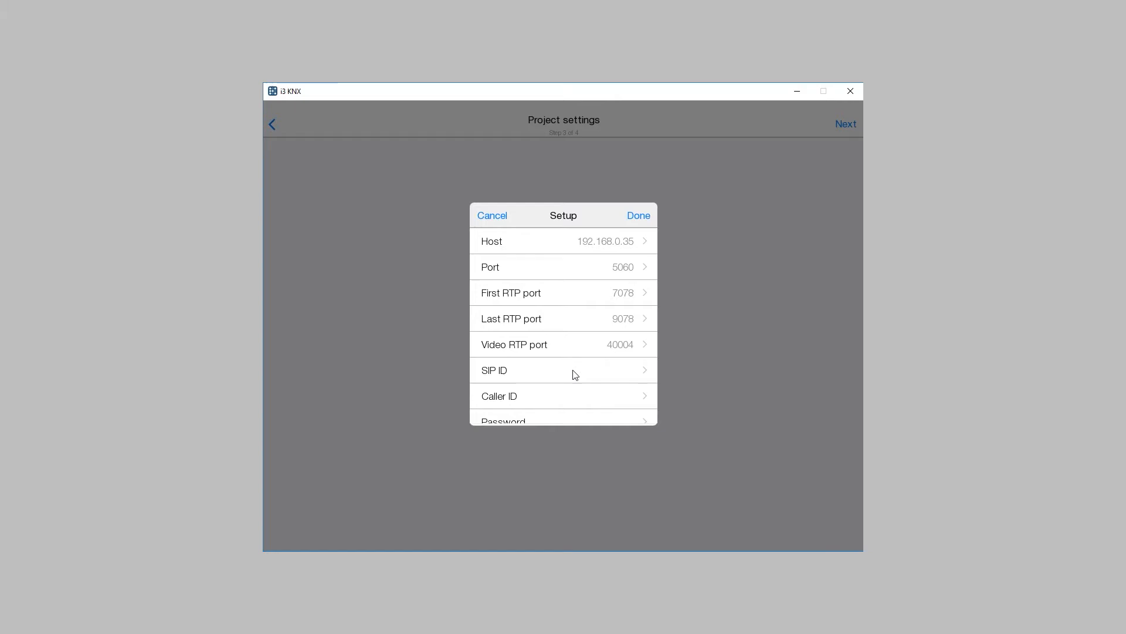
click(563, 370)
text(2002)
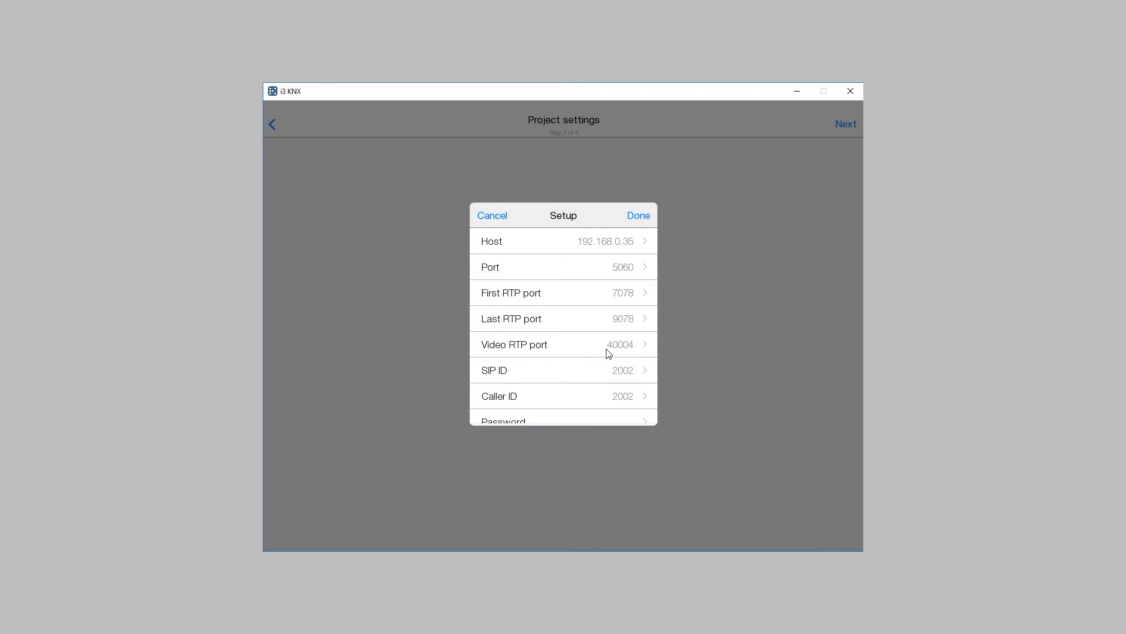
scroll(down, 3)
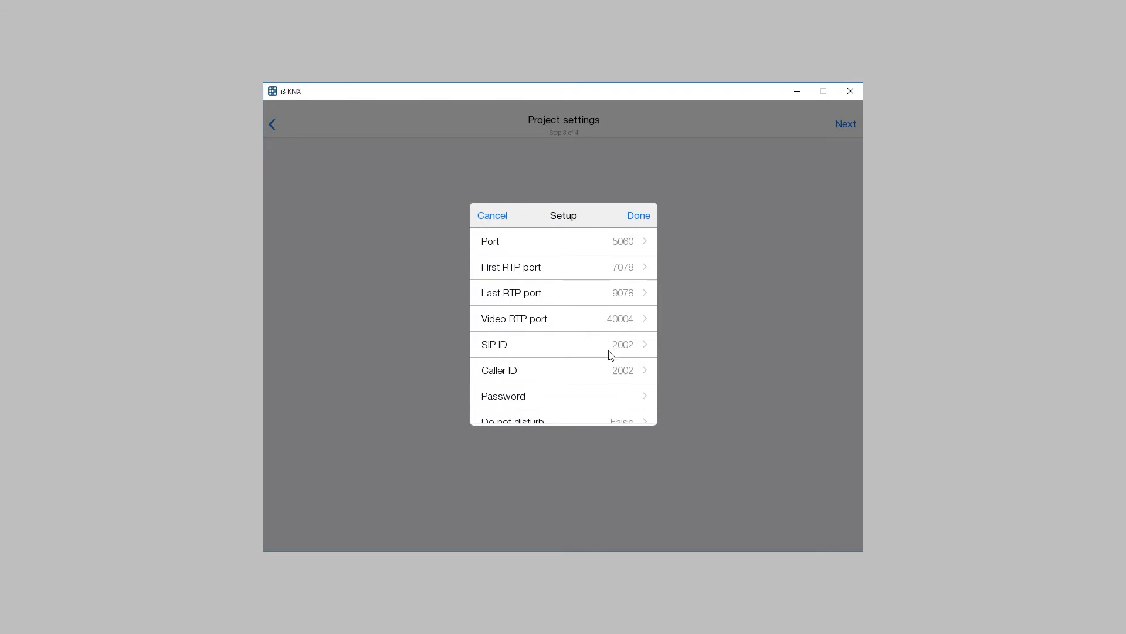
scroll(down, 3)
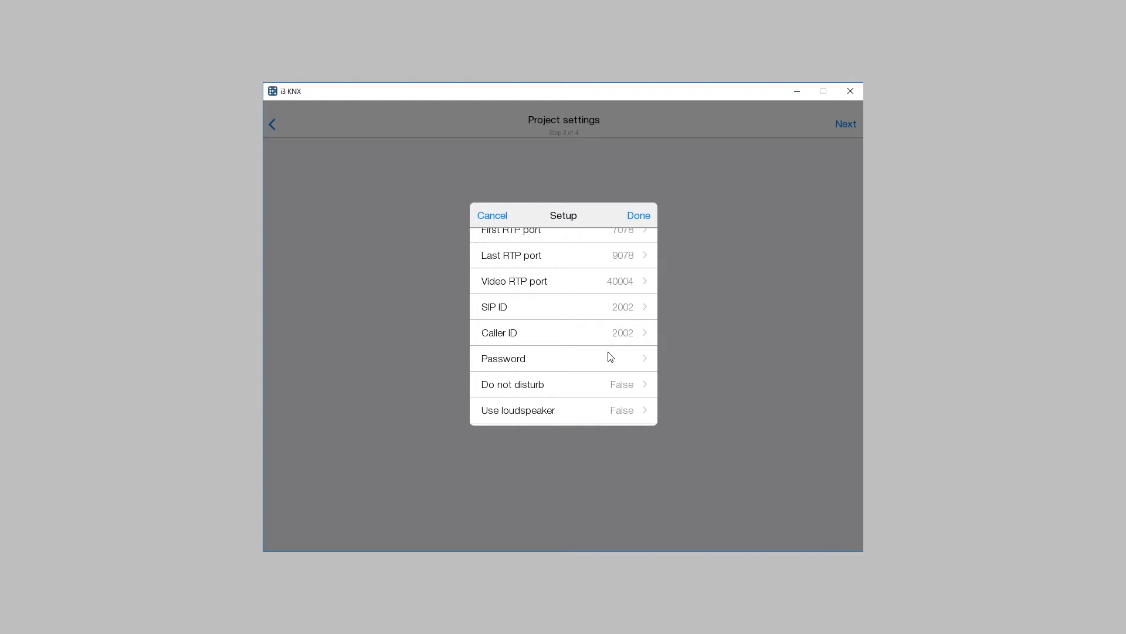
click(637, 215)
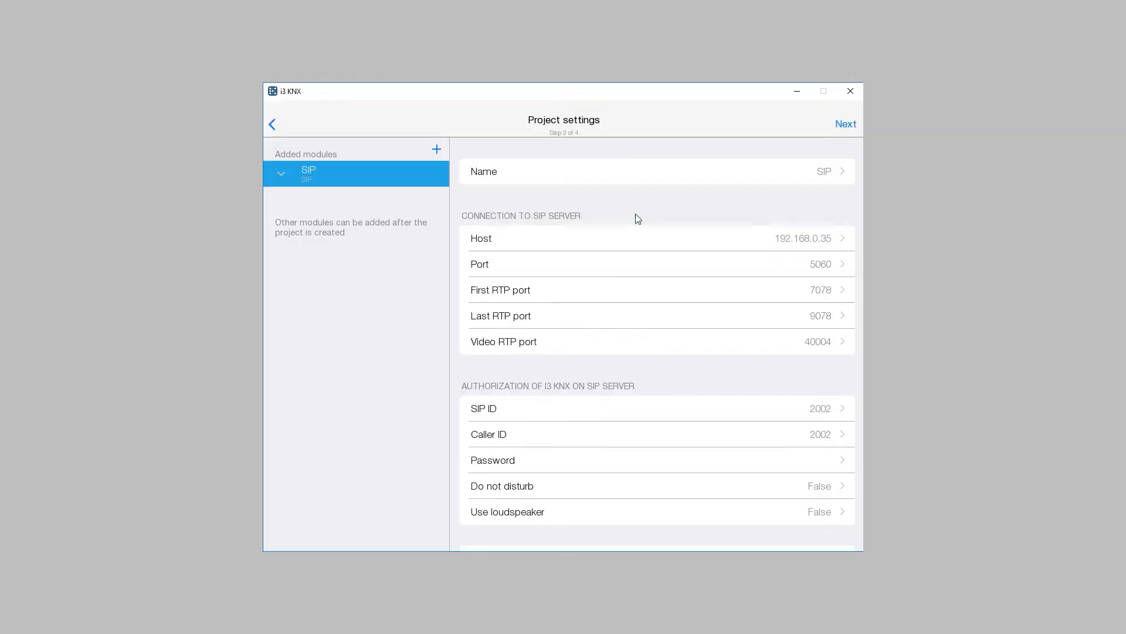
mouse_move(641, 228)
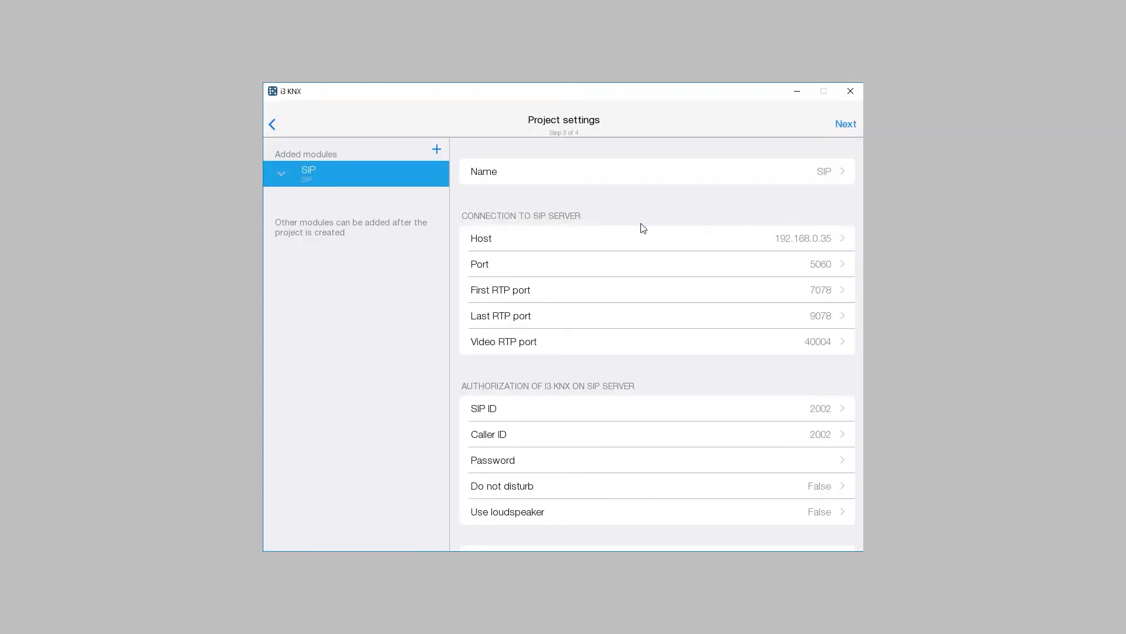
Step: Add a subscriber to the SIP module and choose DoorBird as its type
scroll(down, 3)
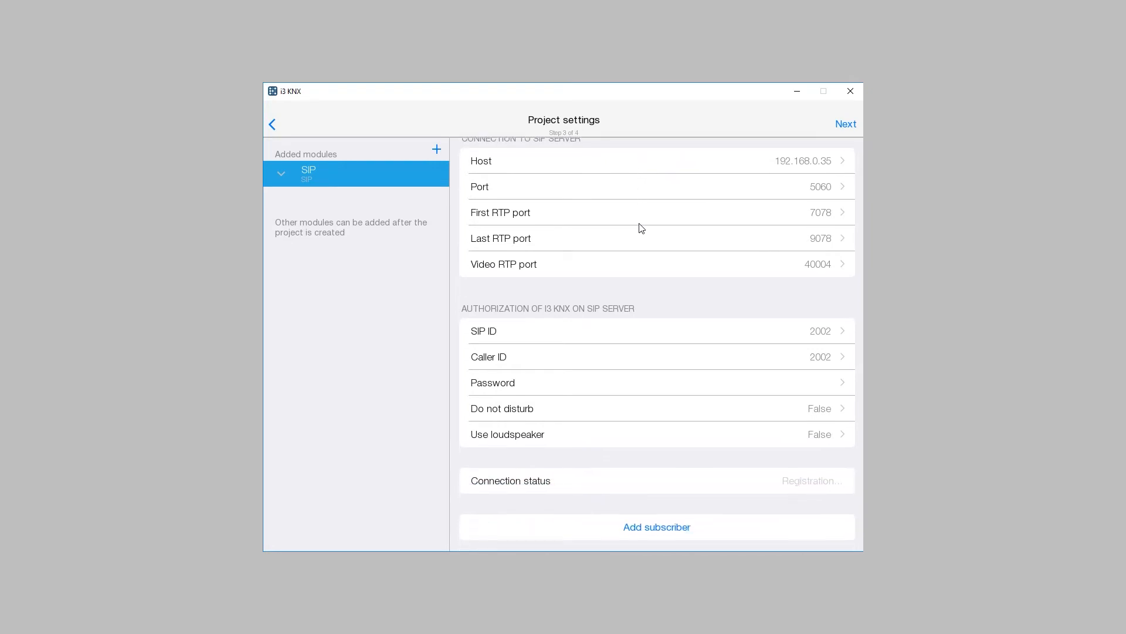
scroll(down, 3)
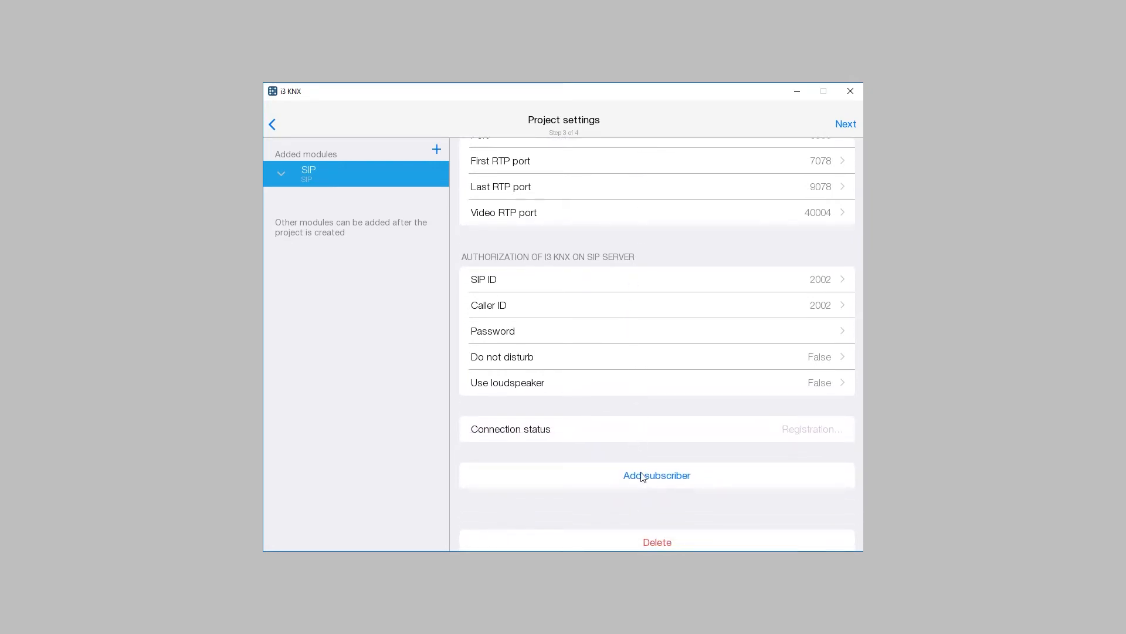
click(655, 475)
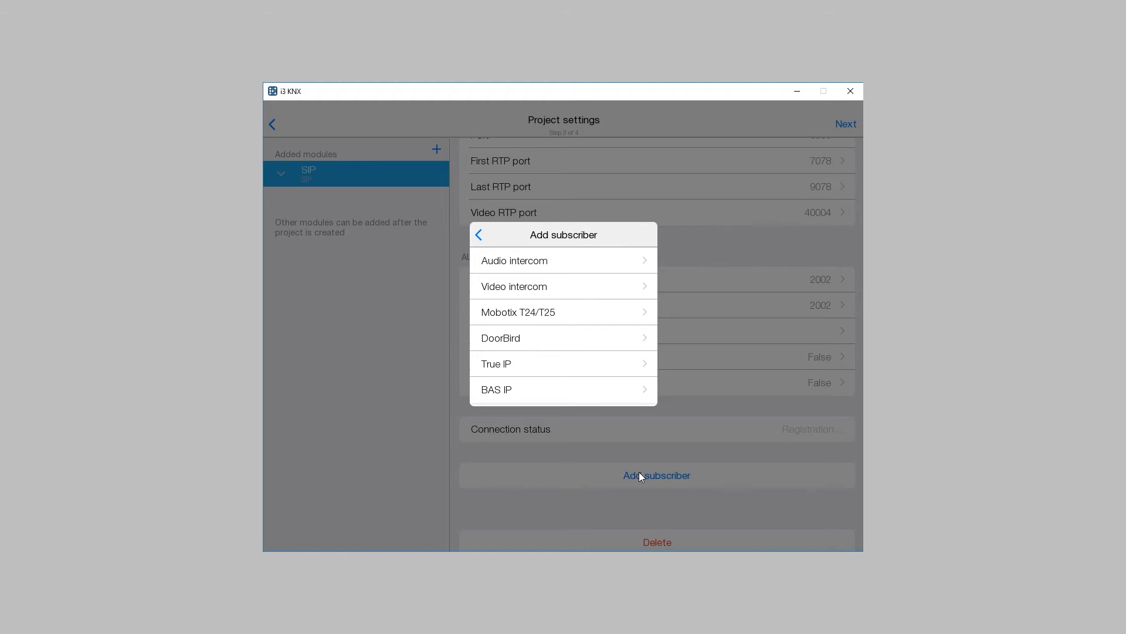
mouse_move(617, 445)
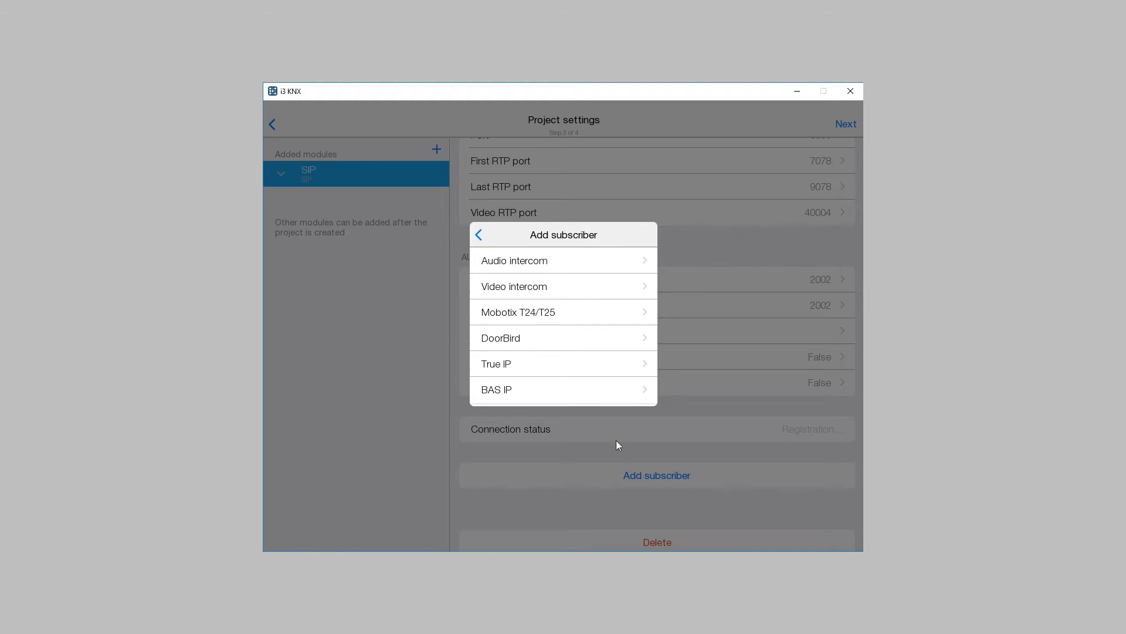
click(500, 337)
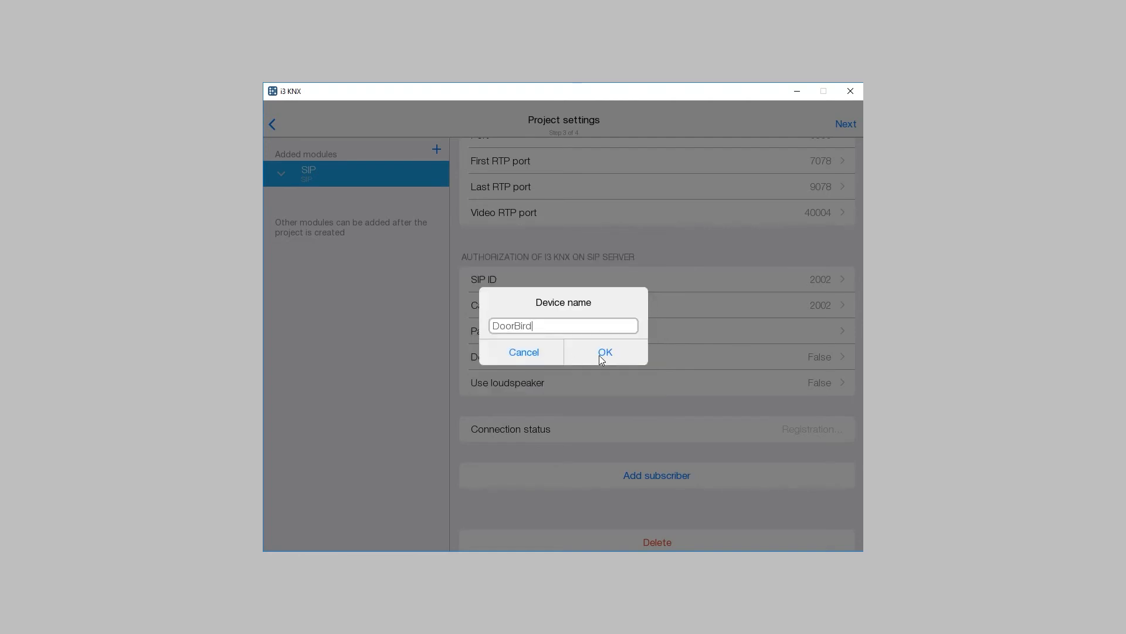
Step: Confirm the DoorBird device name and open its camera, door and light host entry
click(604, 352)
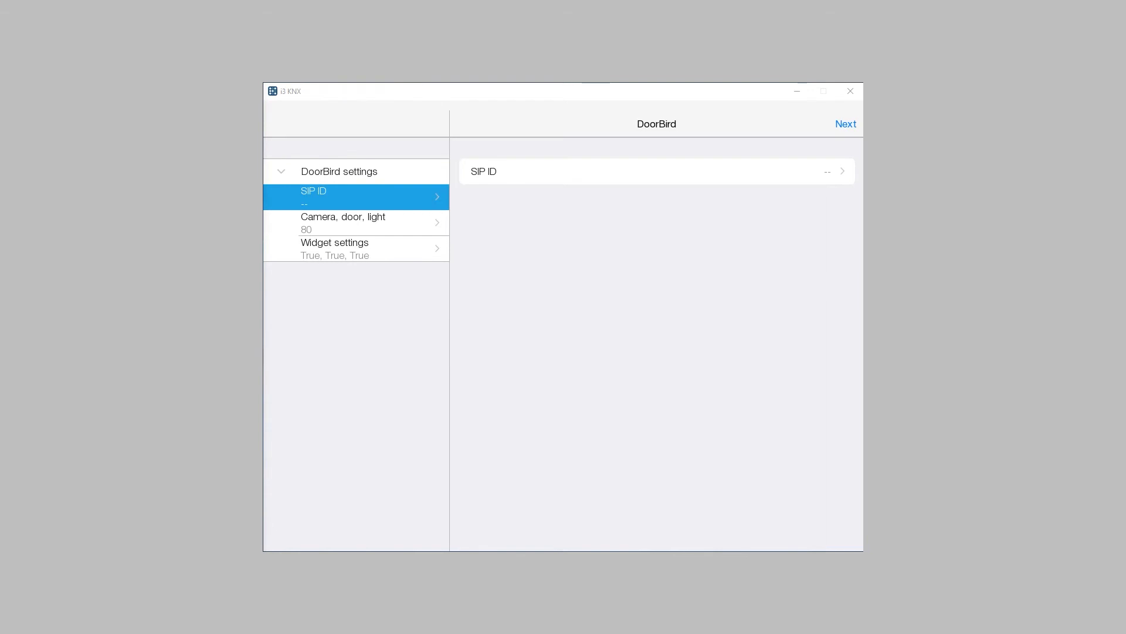
mouse_move(563, 175)
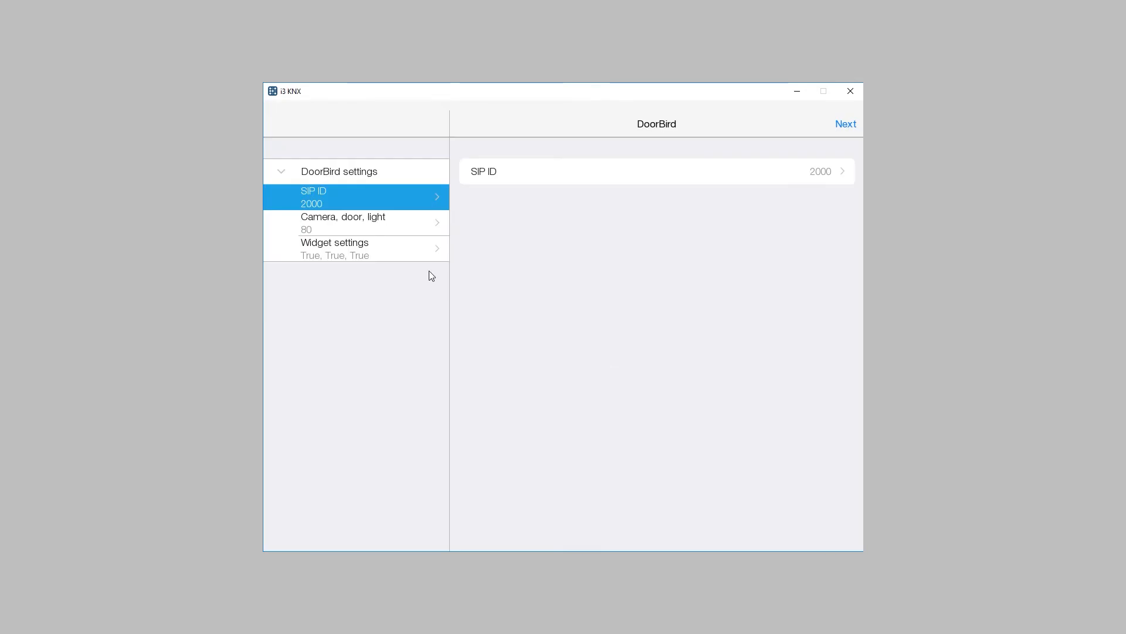
click(355, 223)
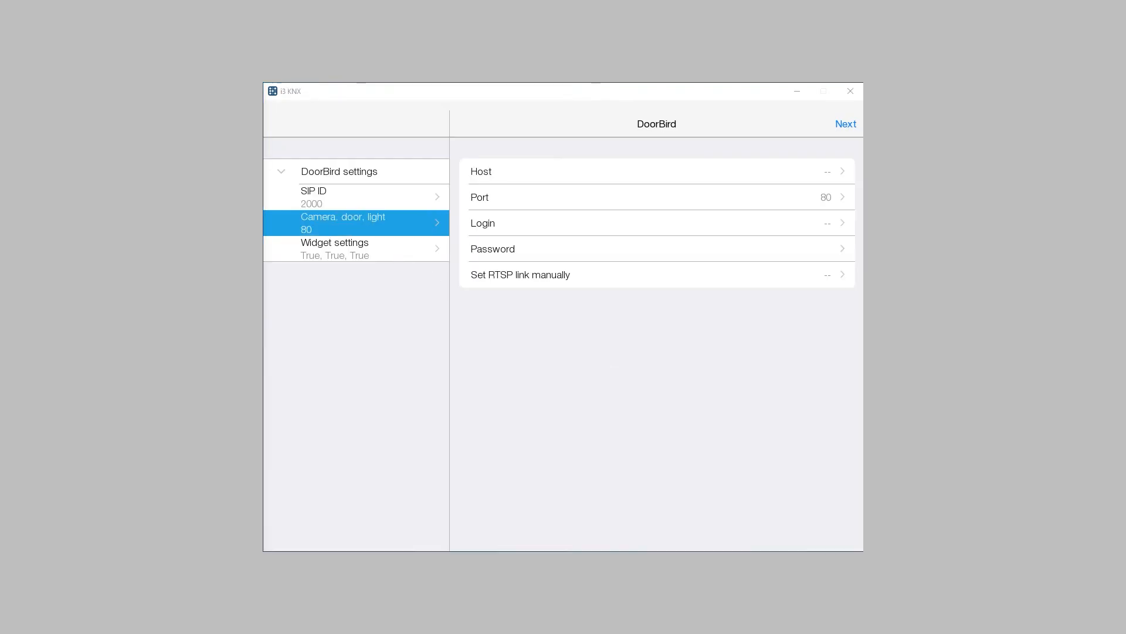
click(480, 171)
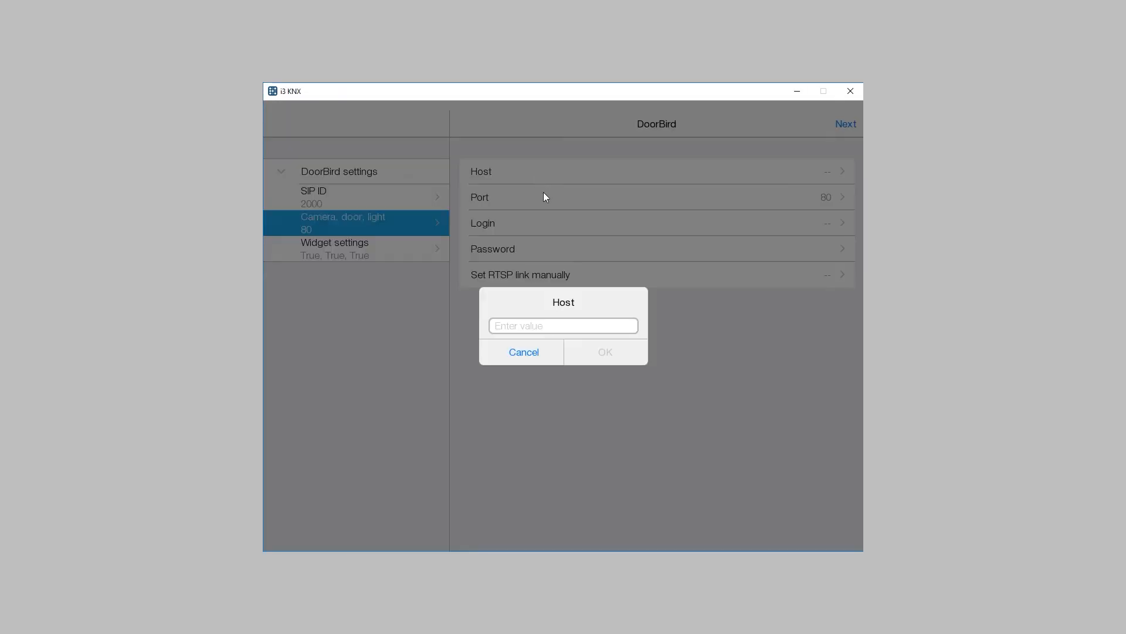
Step: Enter DoorBird host 192.168.0.135, then the login and password
click(604, 352)
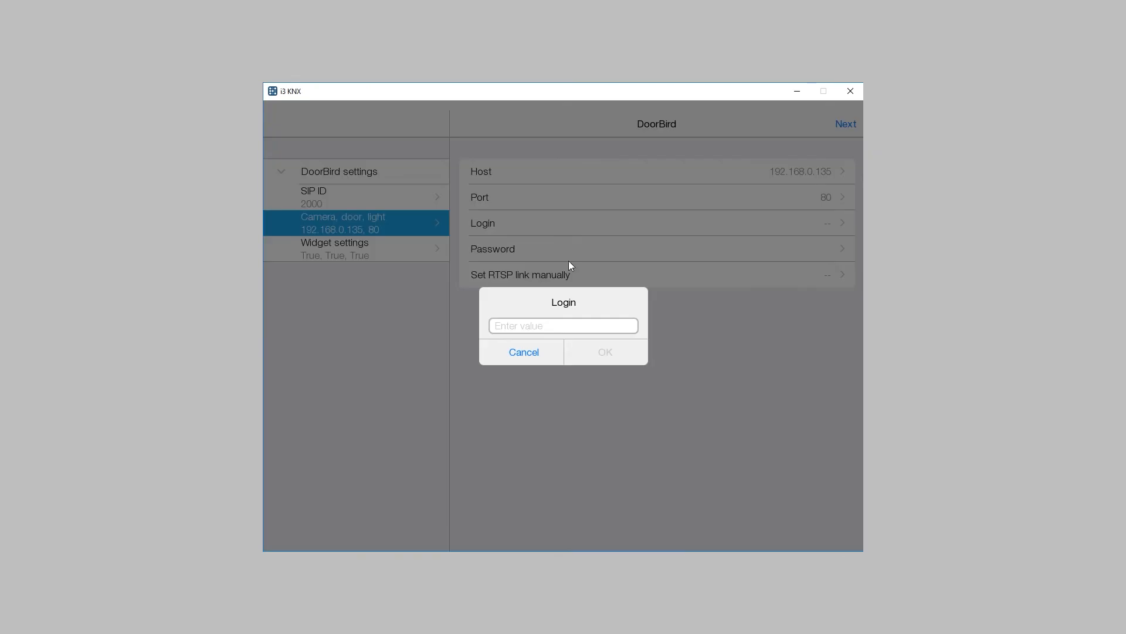
click(605, 351)
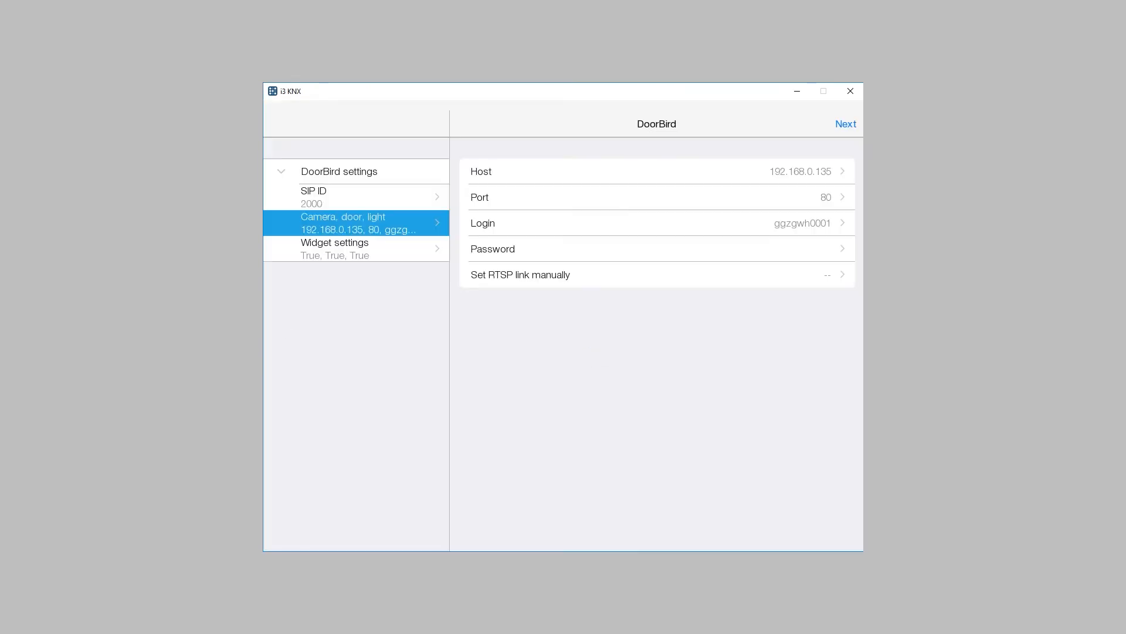
click(657, 249)
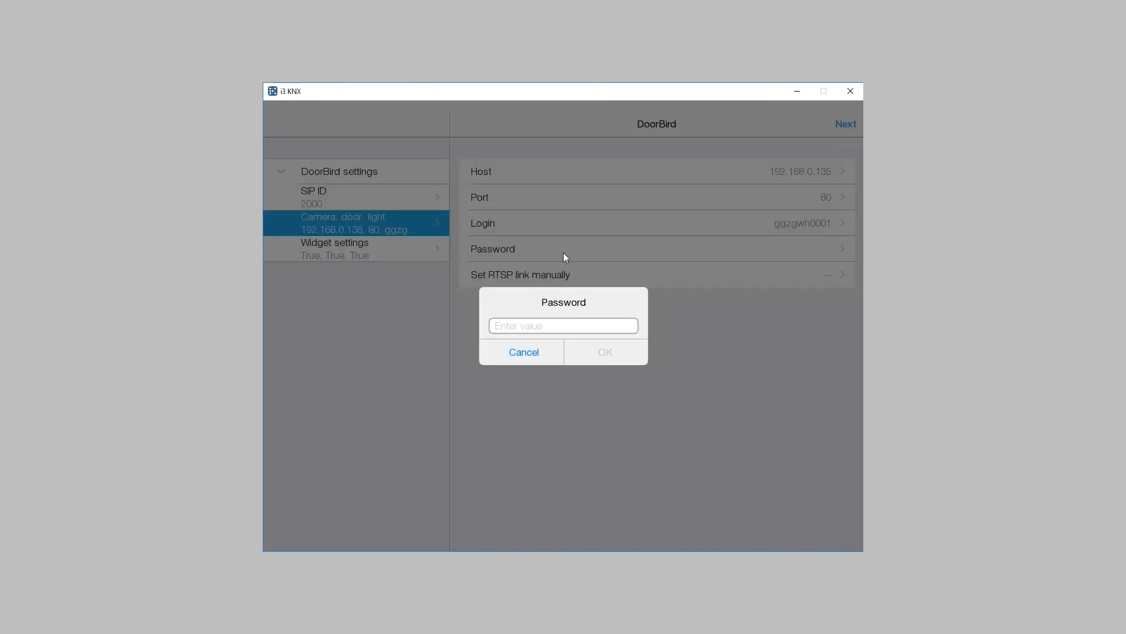
click(604, 352)
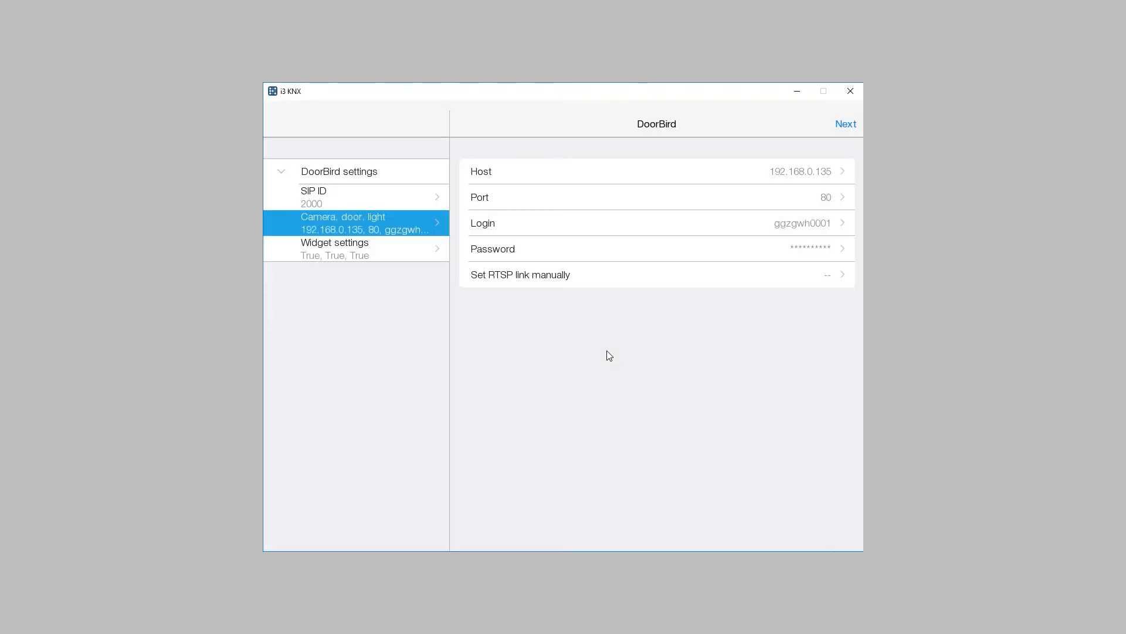
mouse_move(587, 348)
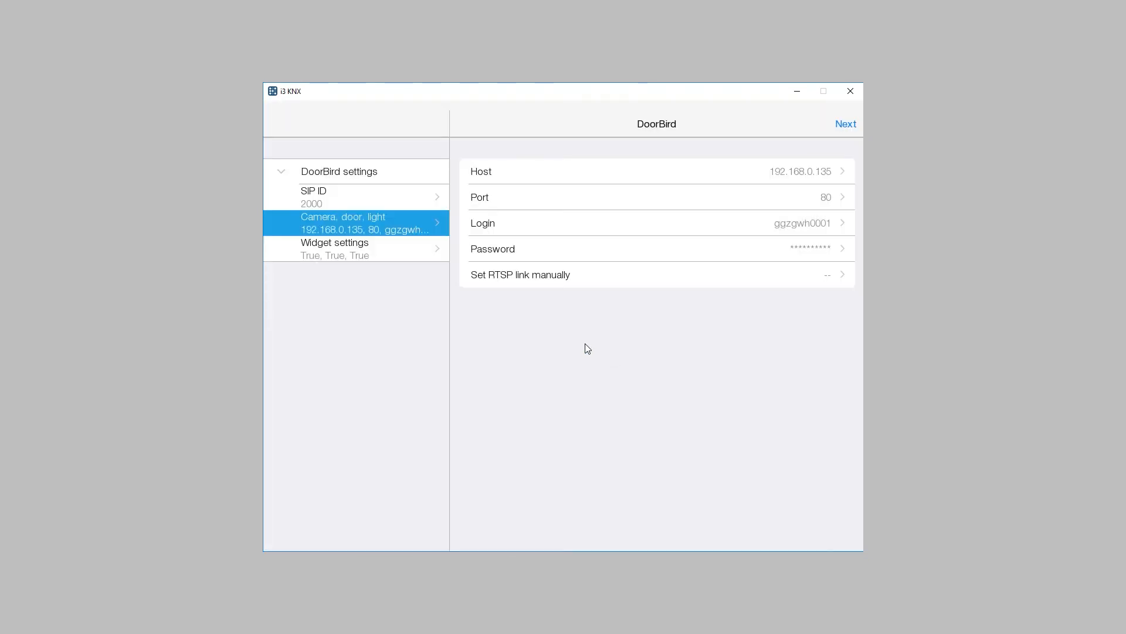
mouse_move(582, 342)
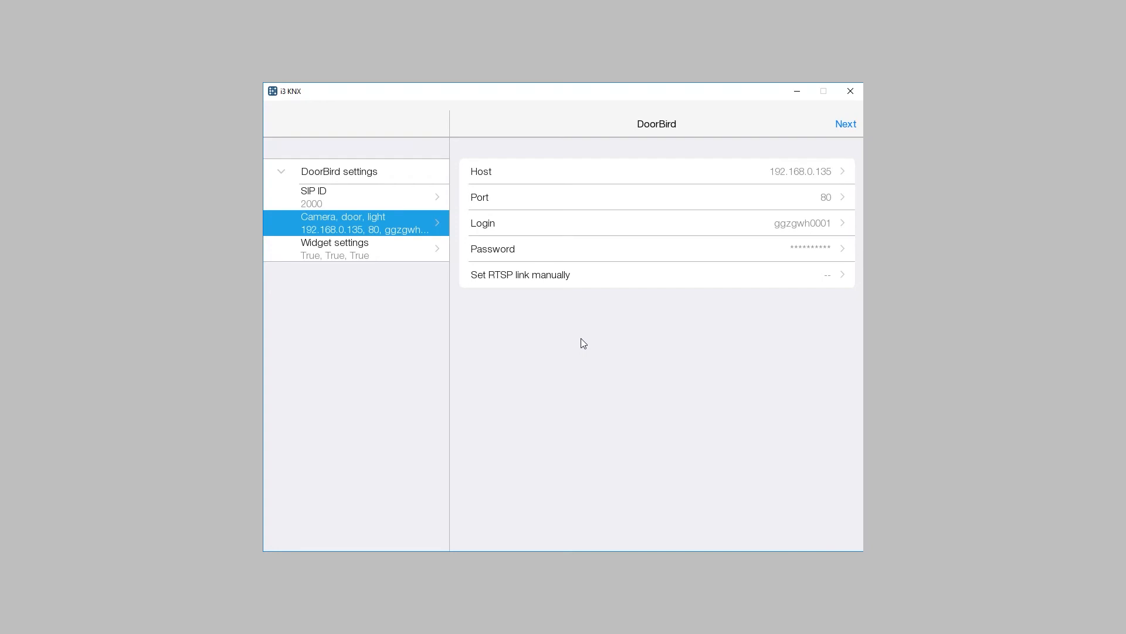
mouse_move(424, 274)
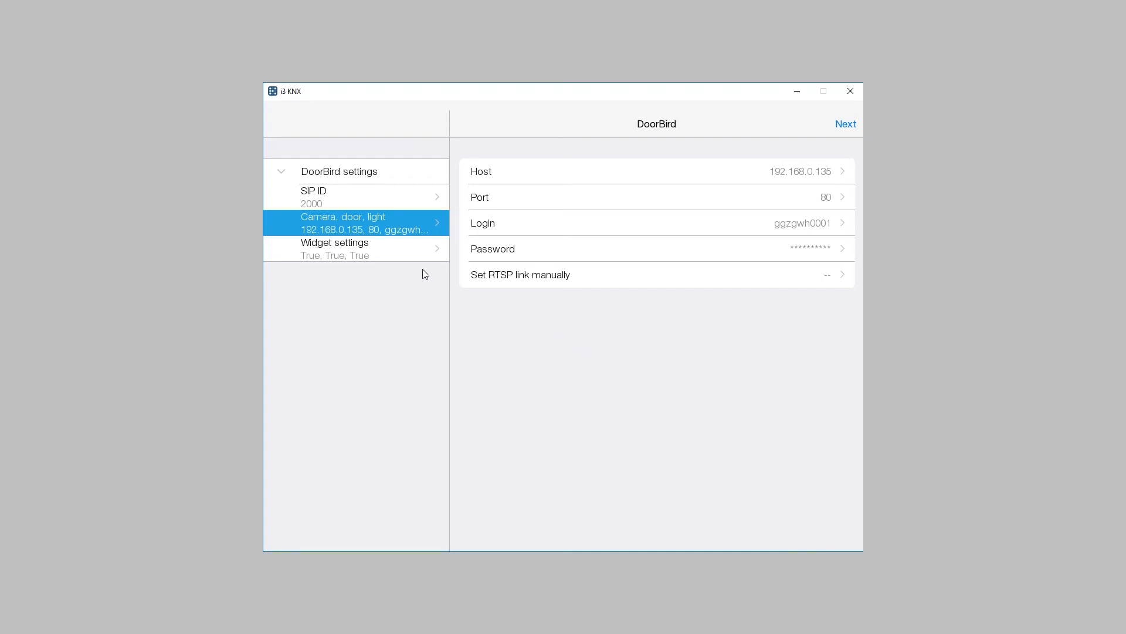
Step: Keep all DoorBird widget options and place the intercom in the Bedroom
click(335, 249)
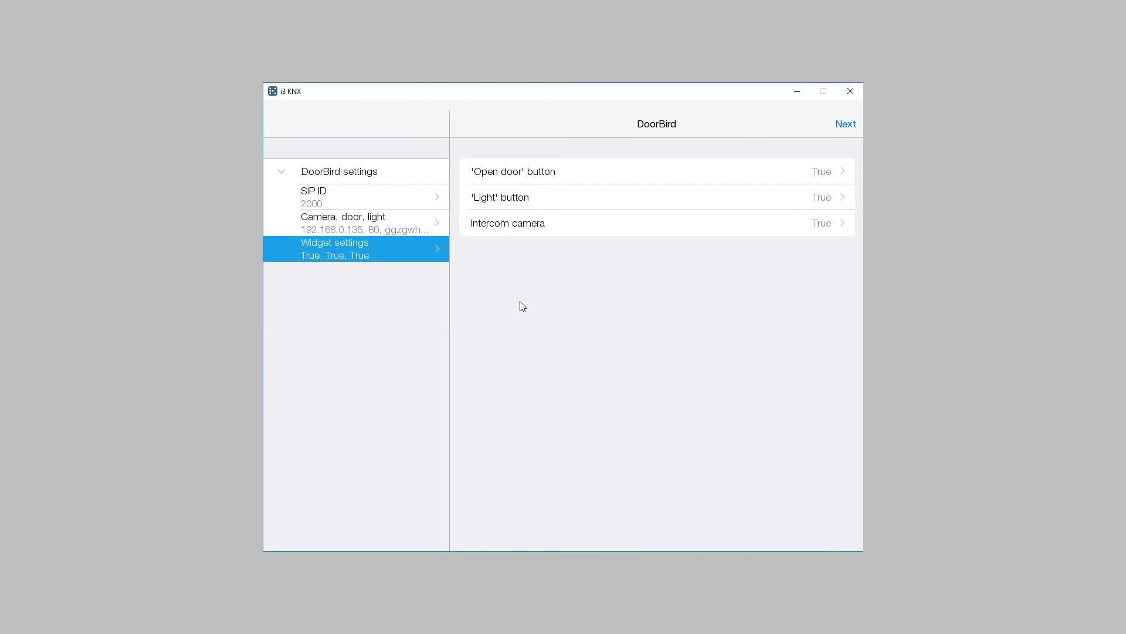
mouse_move(528, 301)
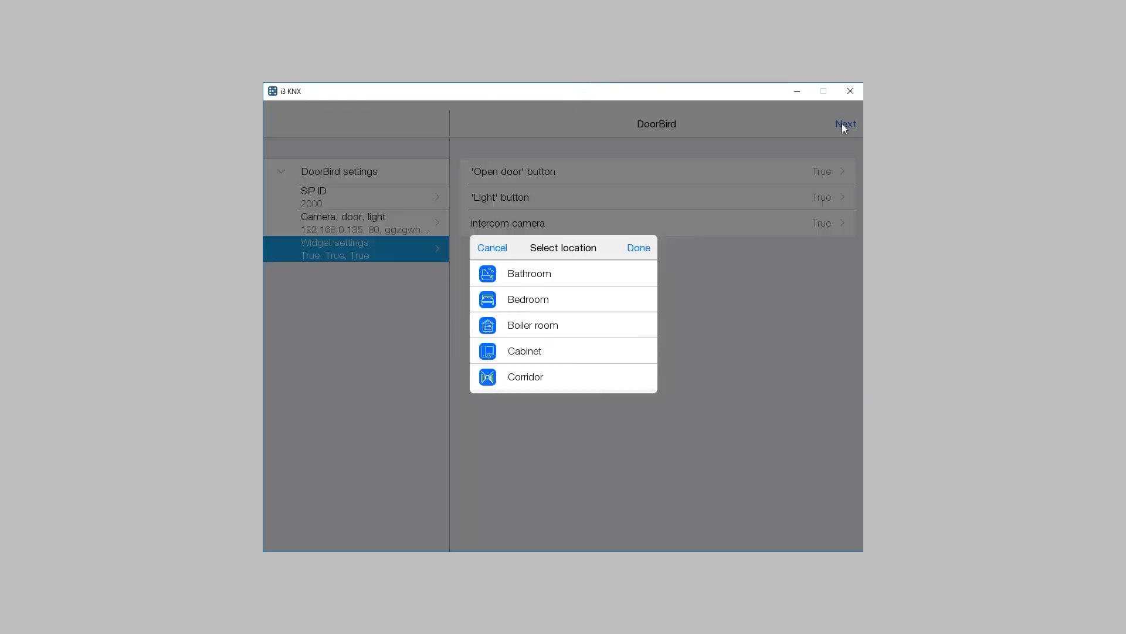
click(528, 298)
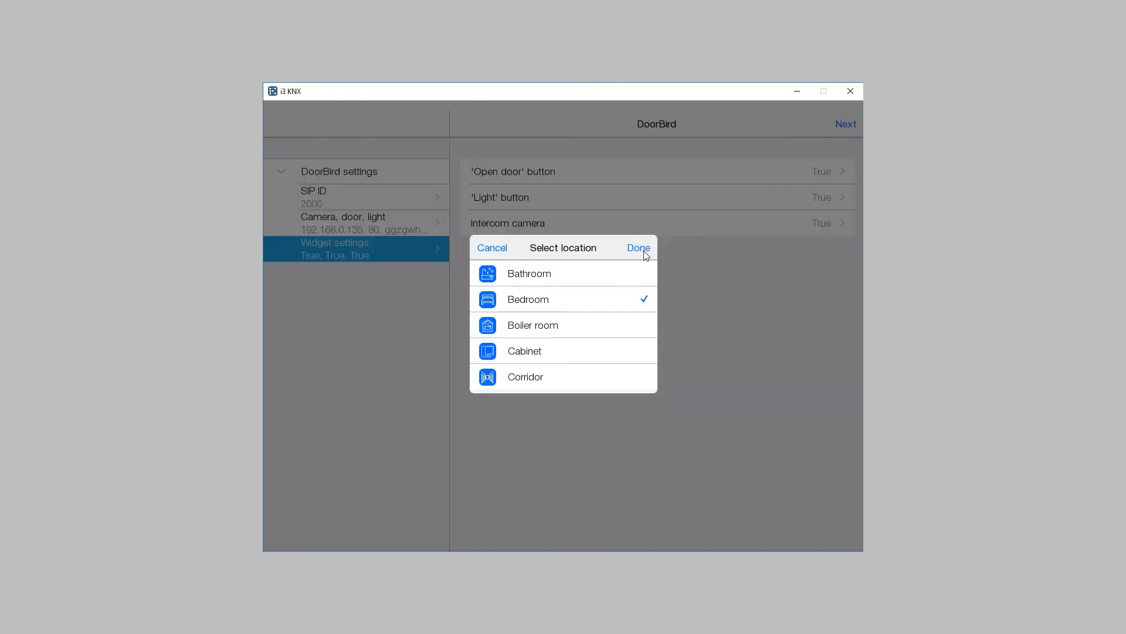
click(637, 247)
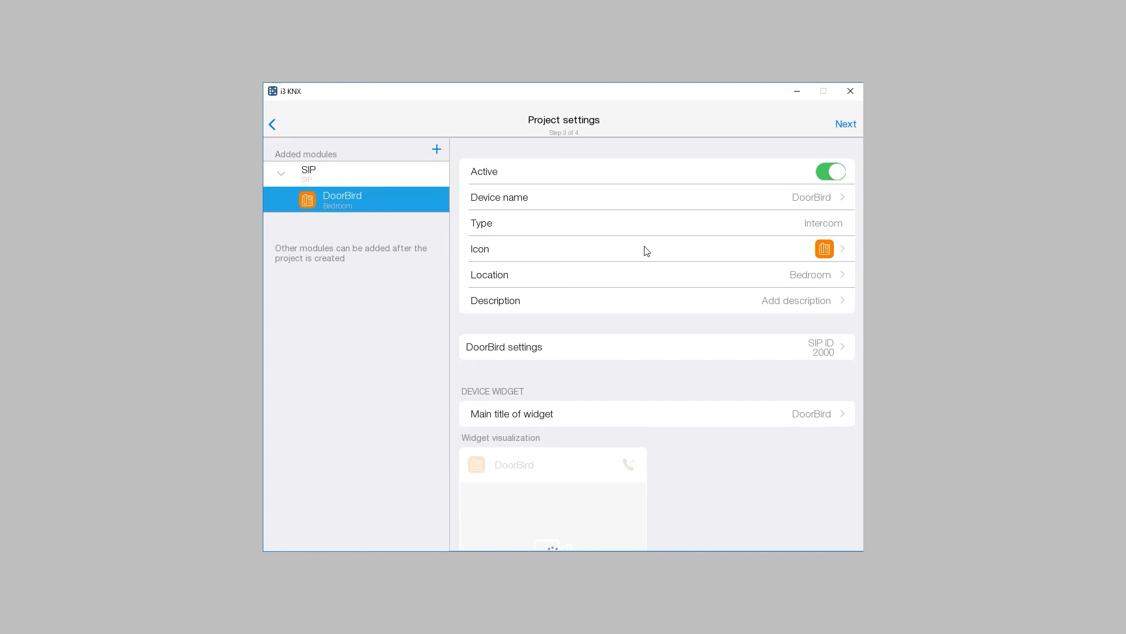
Step: Finish project setup with Local only server mode and view the Bedroom's DoorBird camera
click(846, 124)
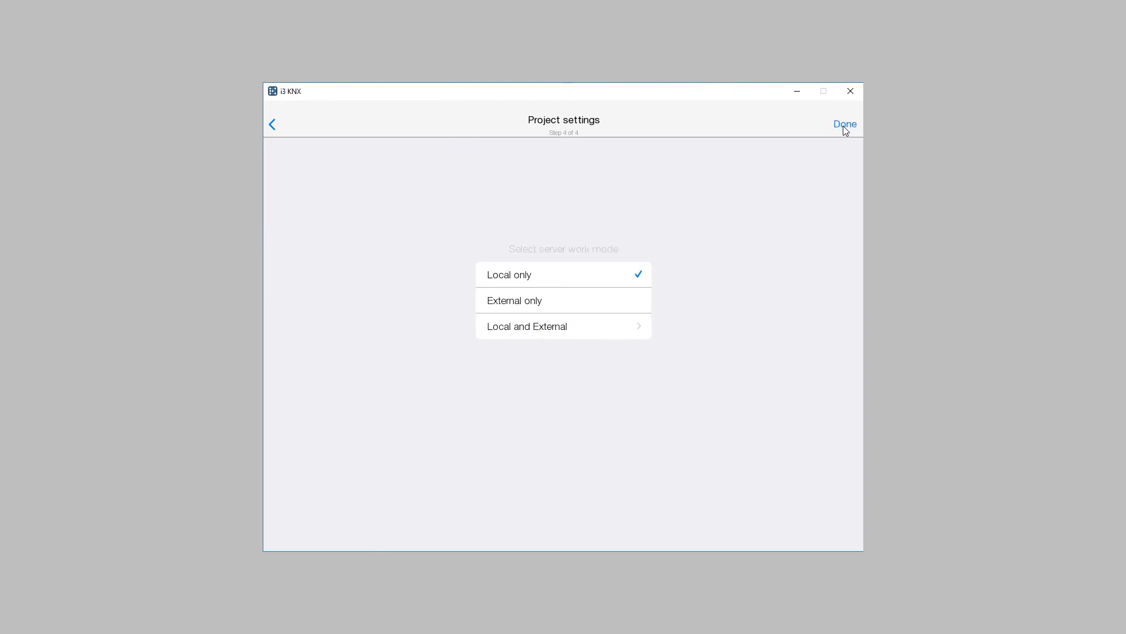
click(845, 124)
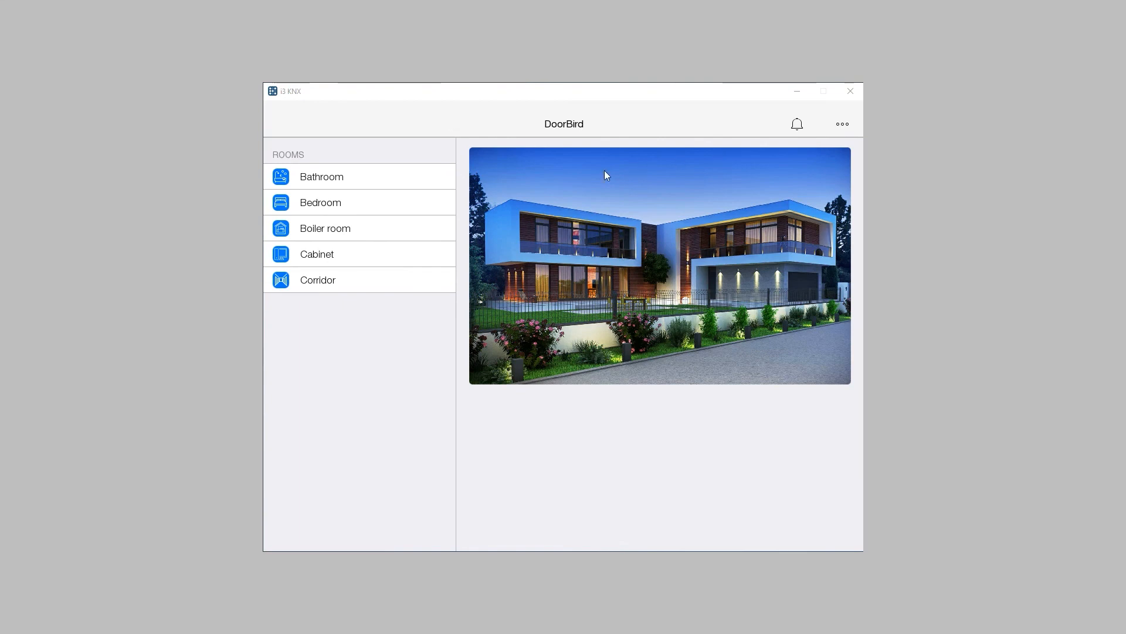
click(320, 202)
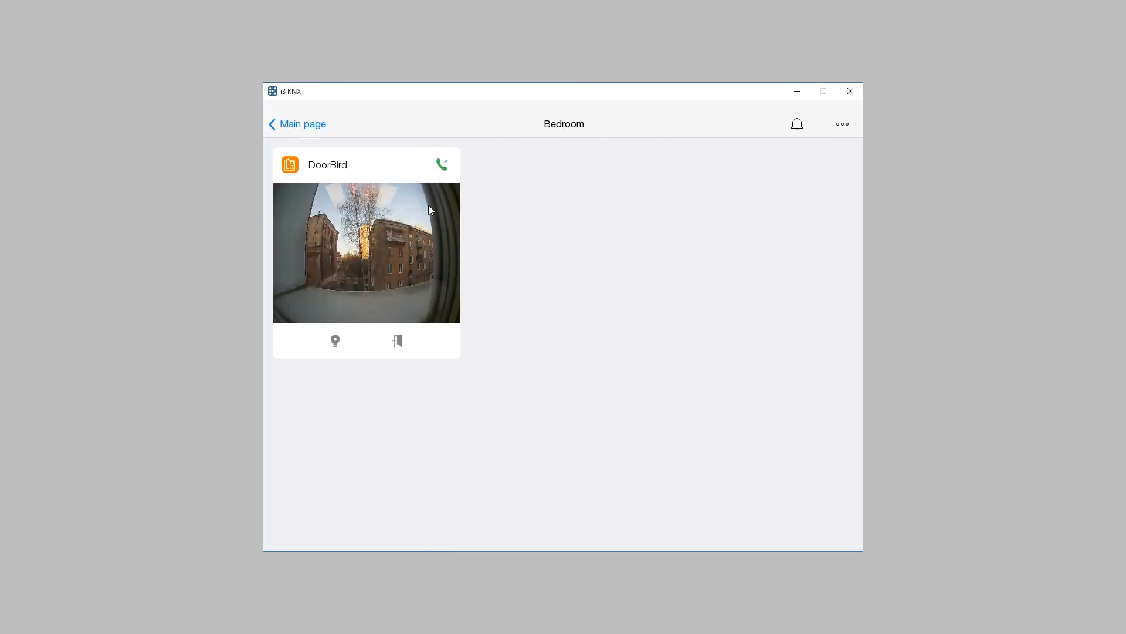
mouse_move(498, 214)
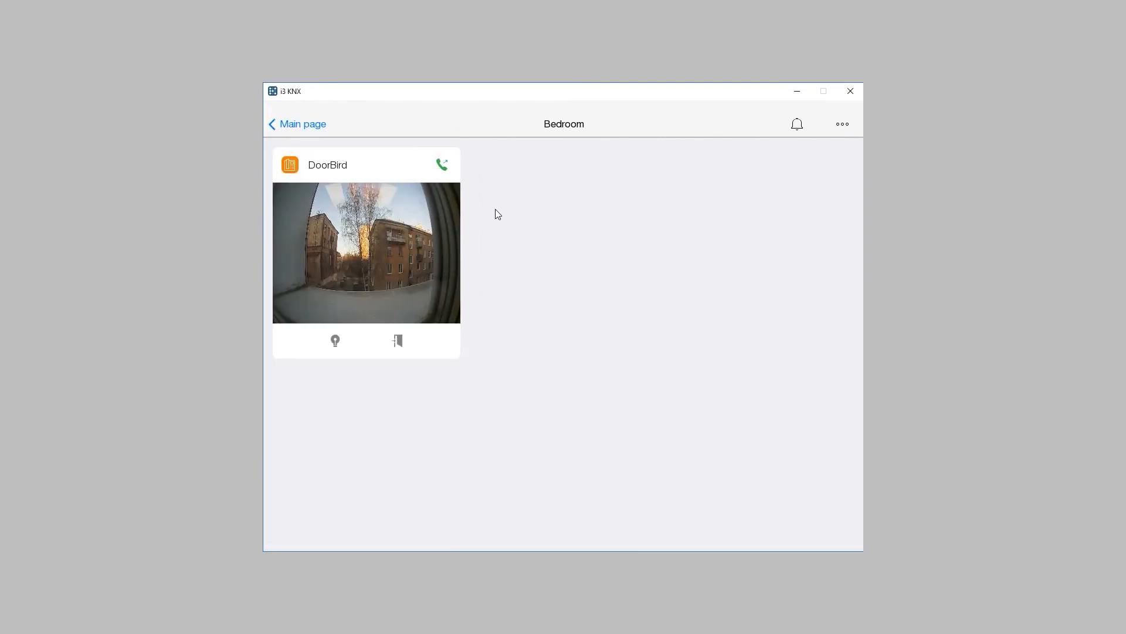